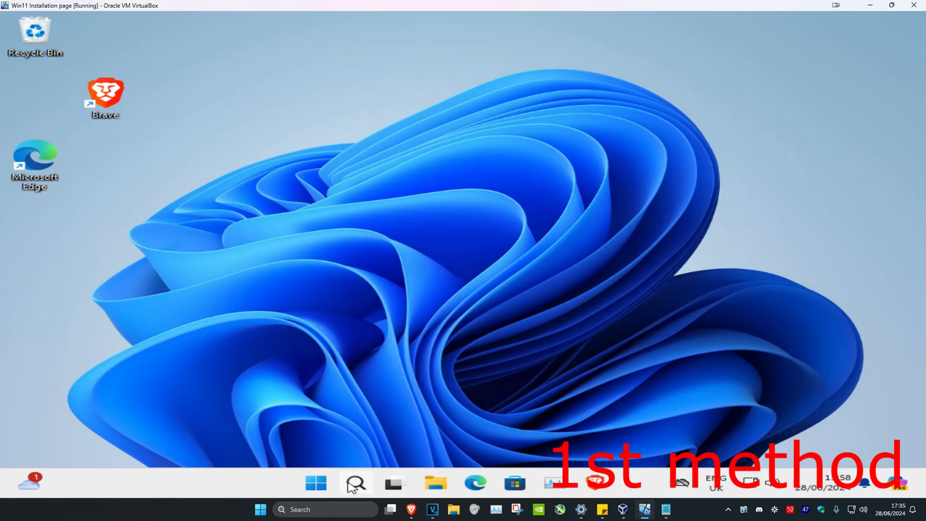
- Check that the Camera access toggle and app camera permissions are enabled under Privacy & security
type("settings")
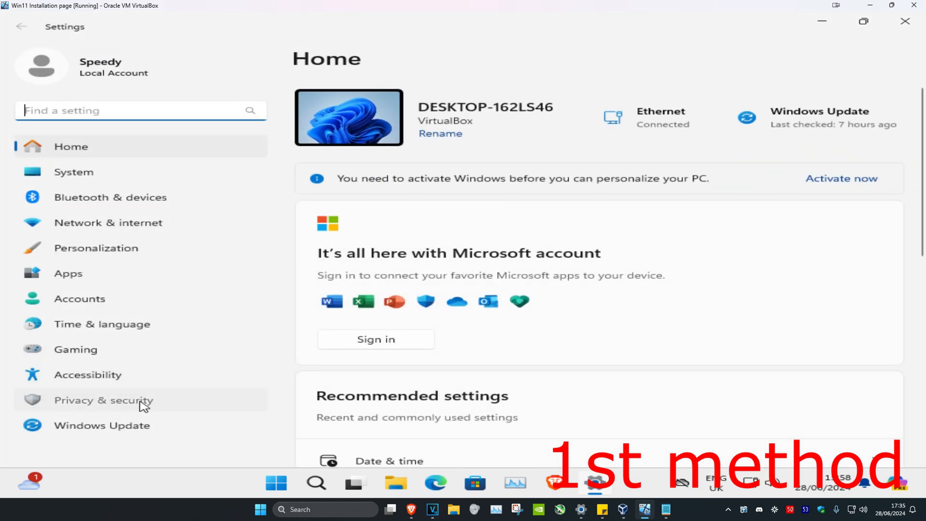
left_click(103, 400)
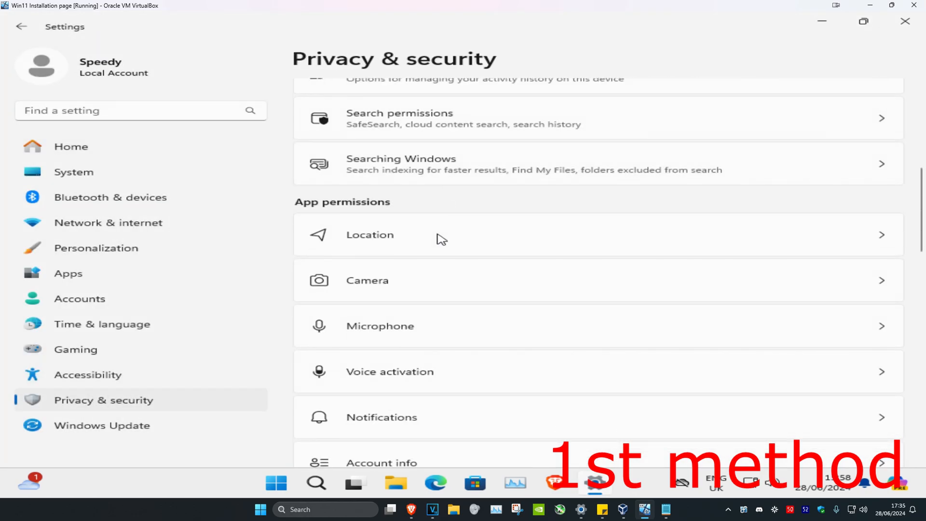
left_click(367, 280)
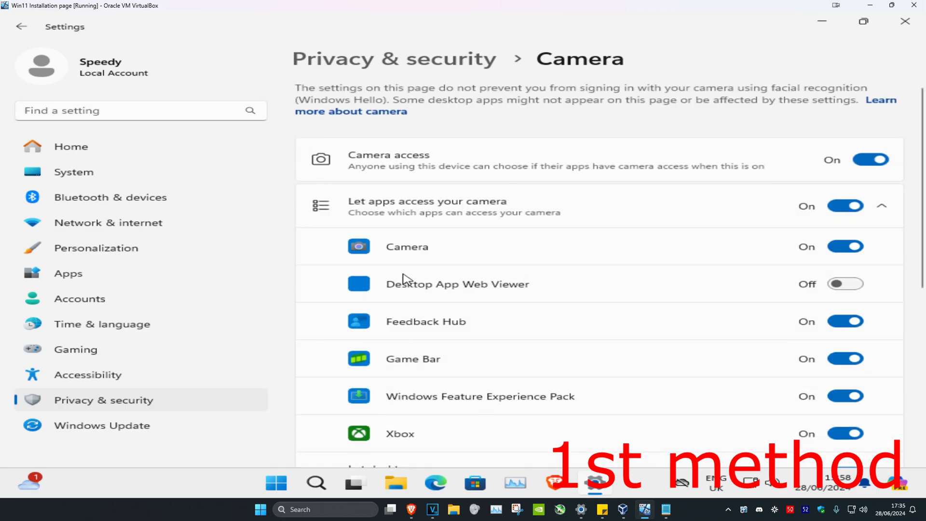
mouse_move(890, 146)
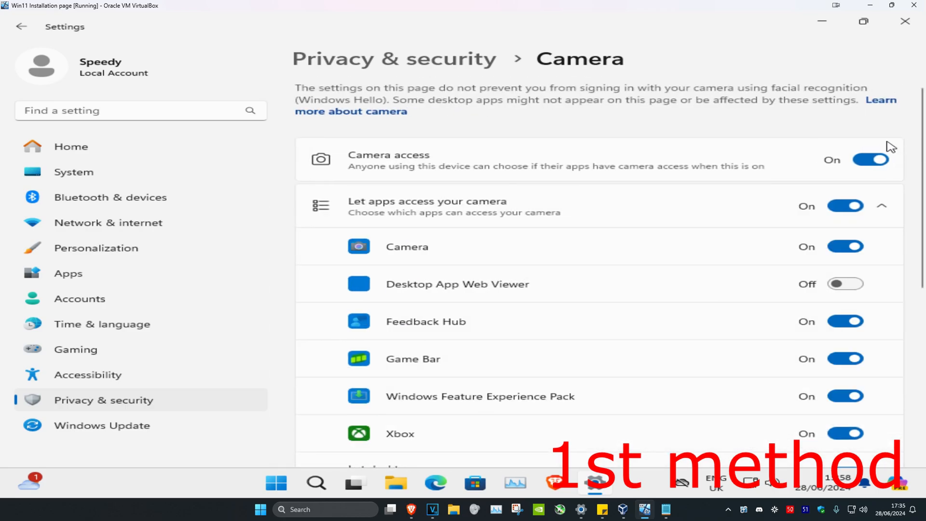
scroll("down", 3)
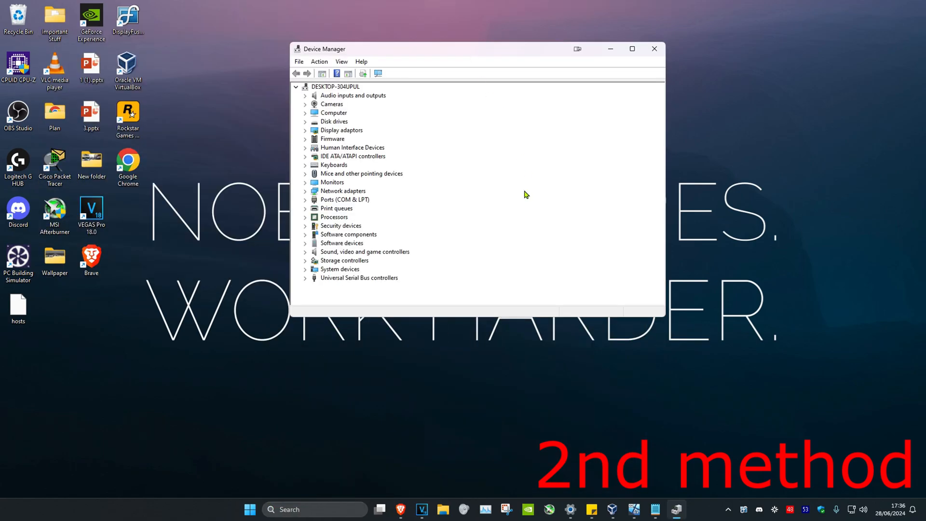
- Update the Full HD webcam driver automatically, confirming the best driver is installed
left_click(306, 105)
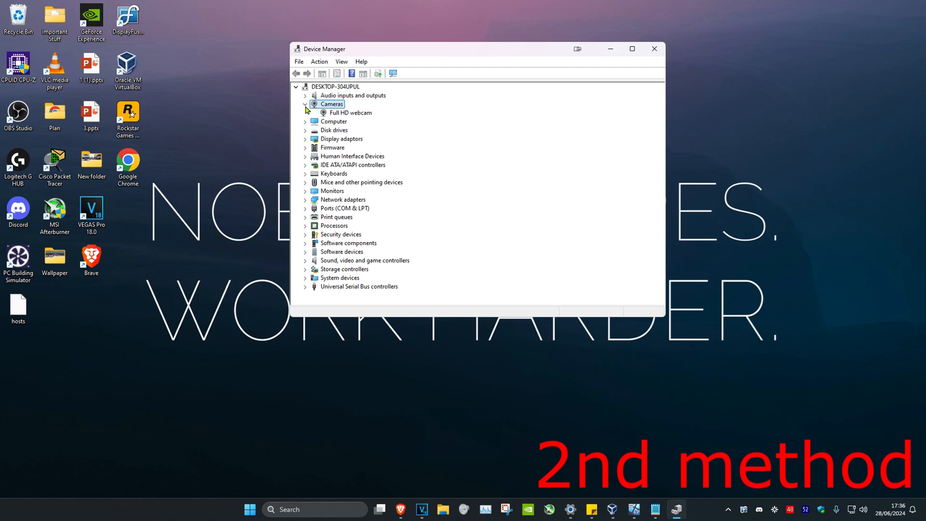
left_click(350, 113)
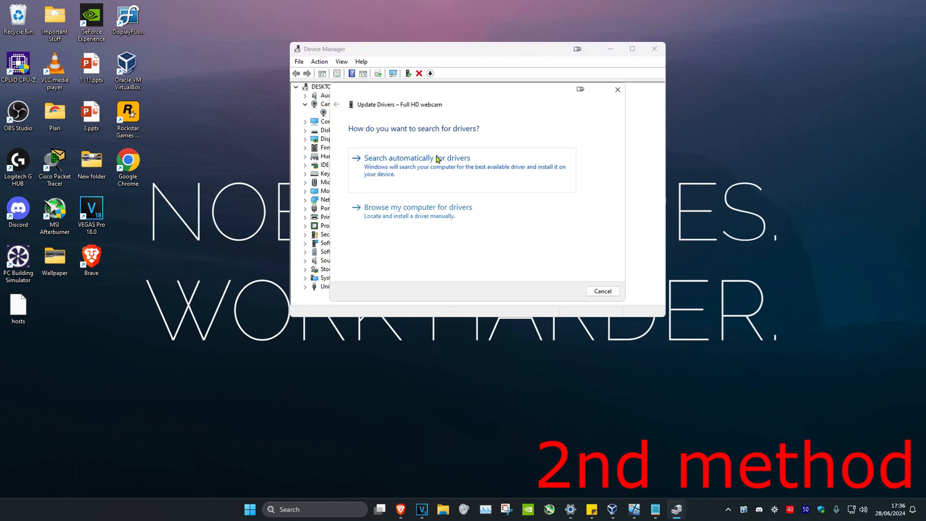
left_click(417, 157)
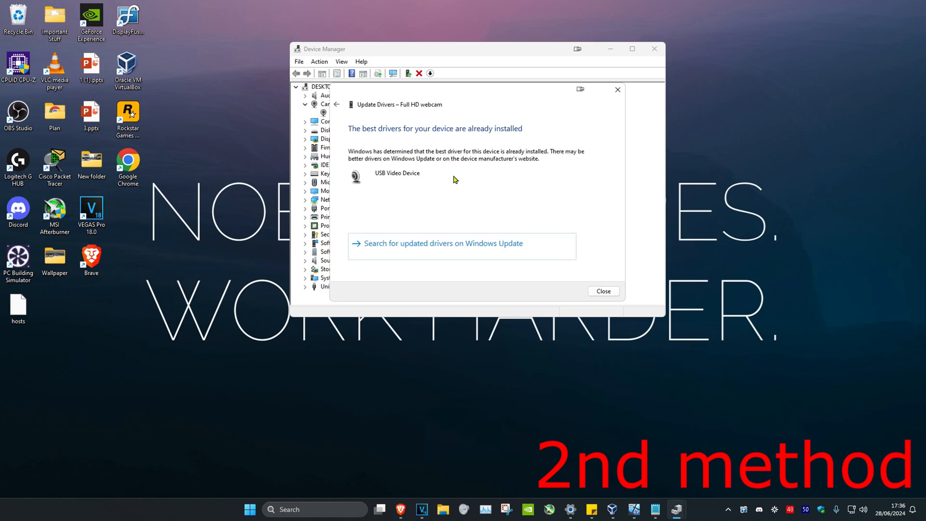
mouse_move(366, 211)
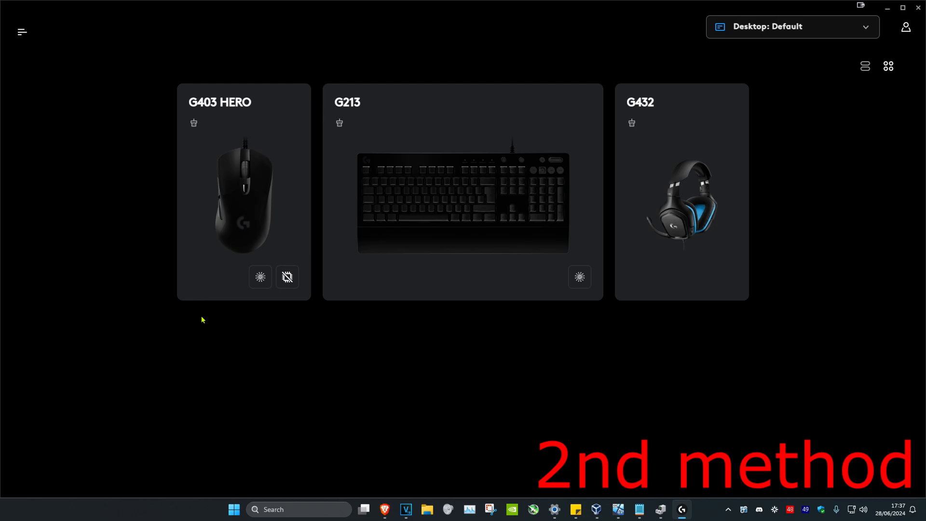
mouse_move(430, 287)
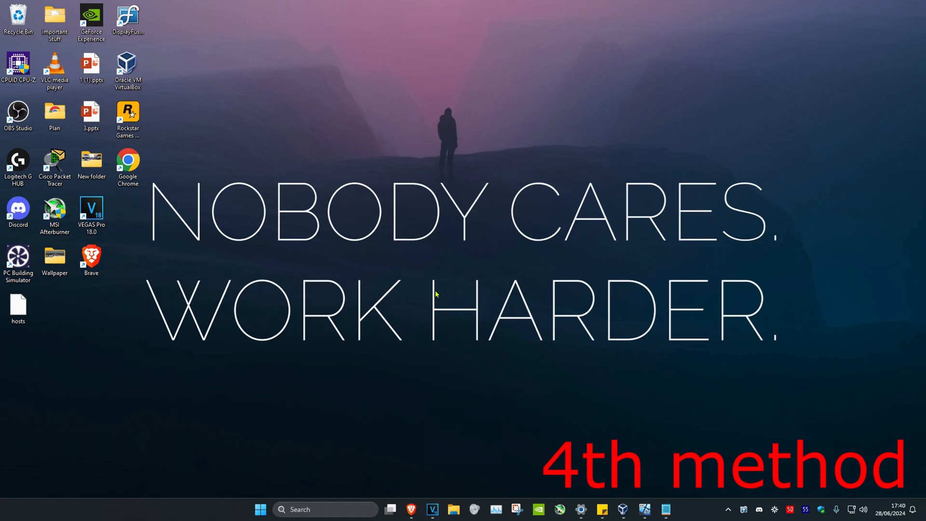
- Launch Command Prompt as administrator and start typing sfc /scannow
type("cm")
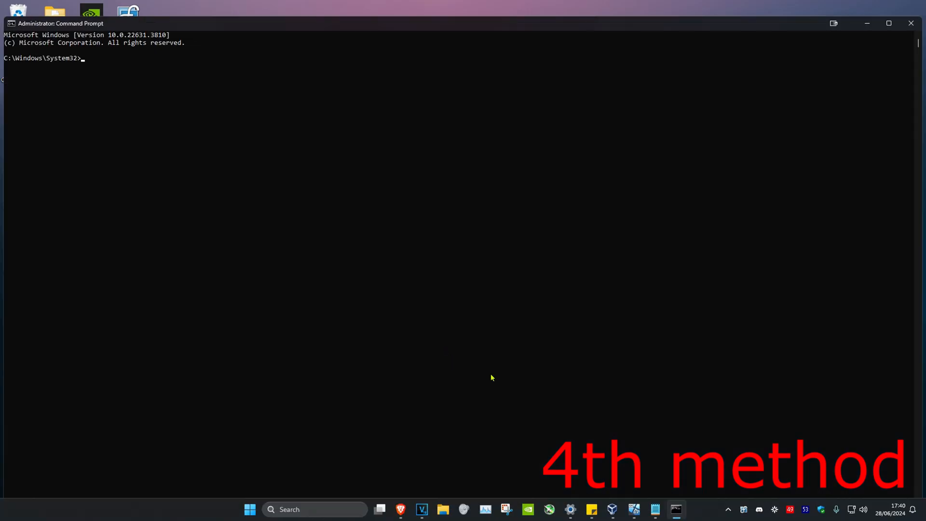
type("sf")
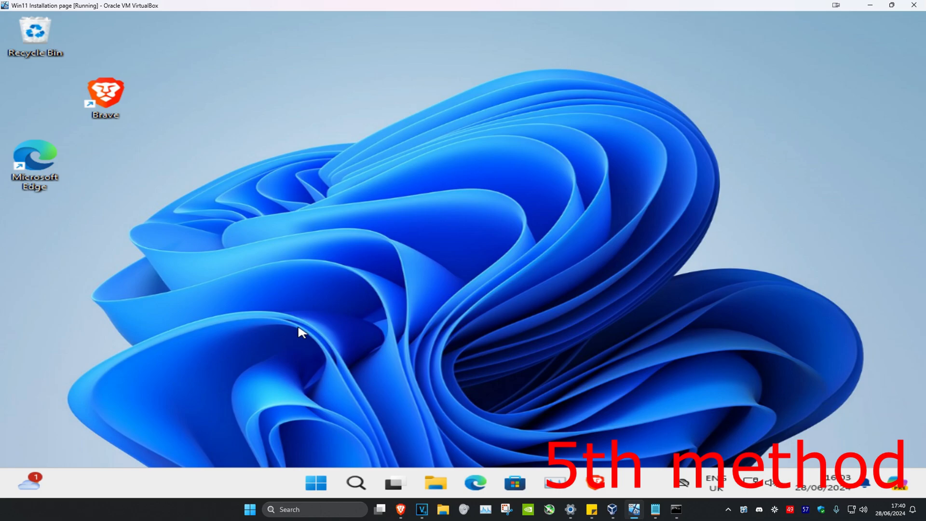
- Select Full scan in Virus & threat protection scan options and start it
type("virus")
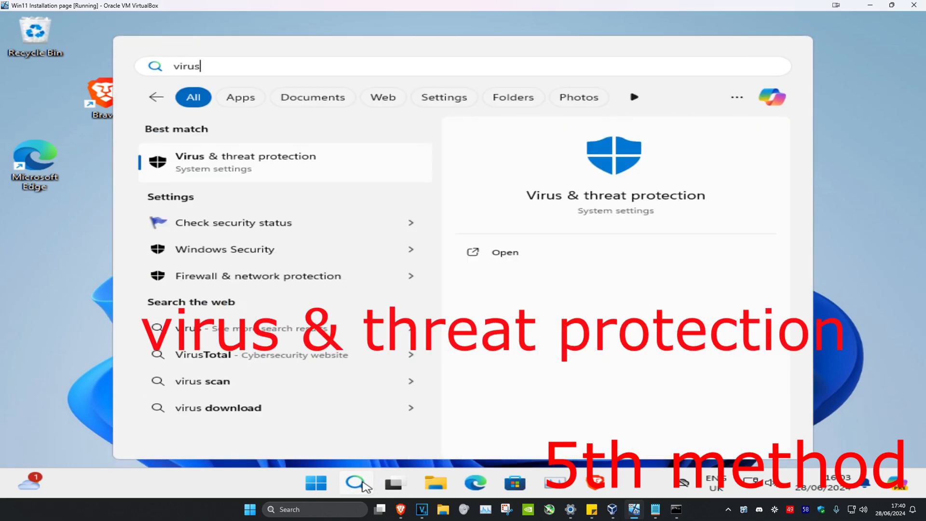
left_click(245, 161)
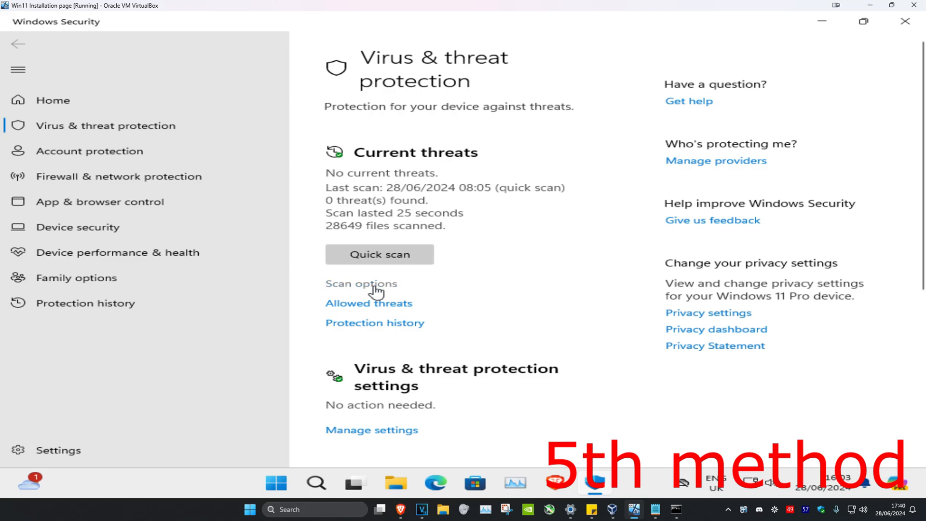
left_click(361, 284)
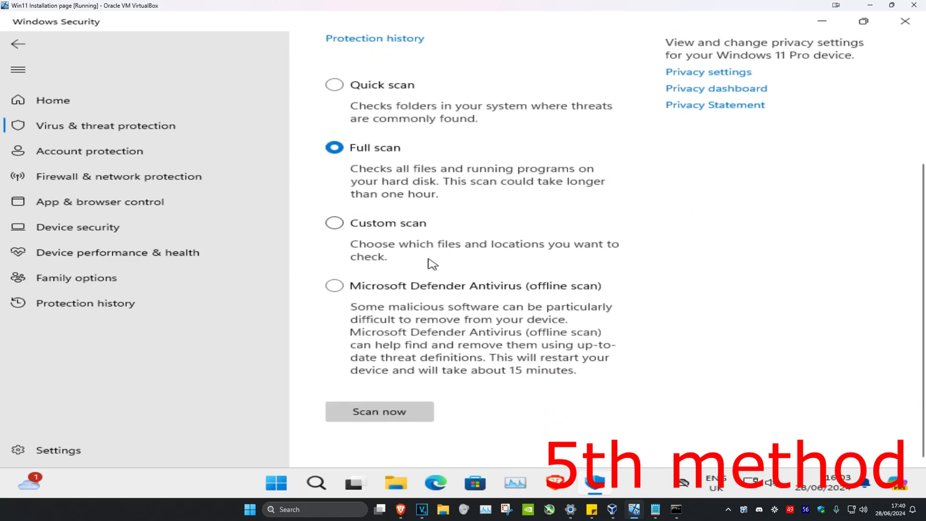
left_click(379, 411)
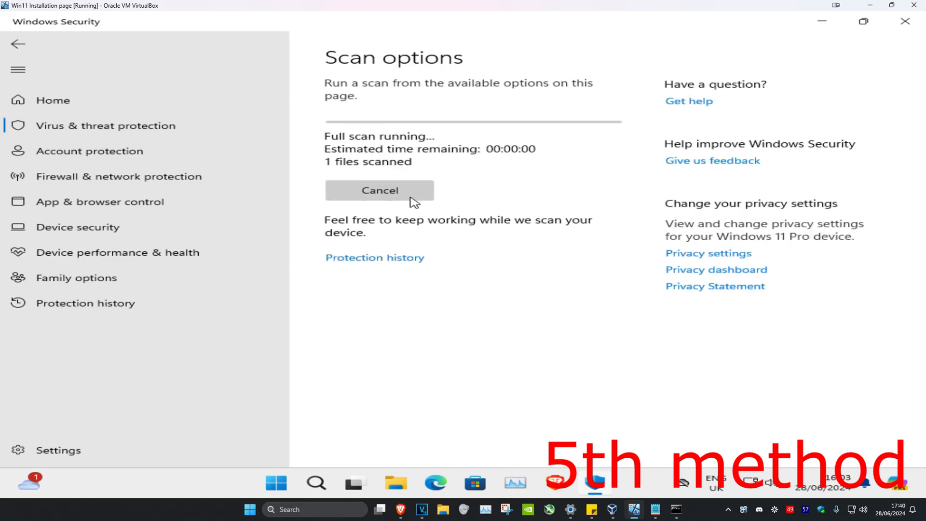
mouse_move(538, 179)
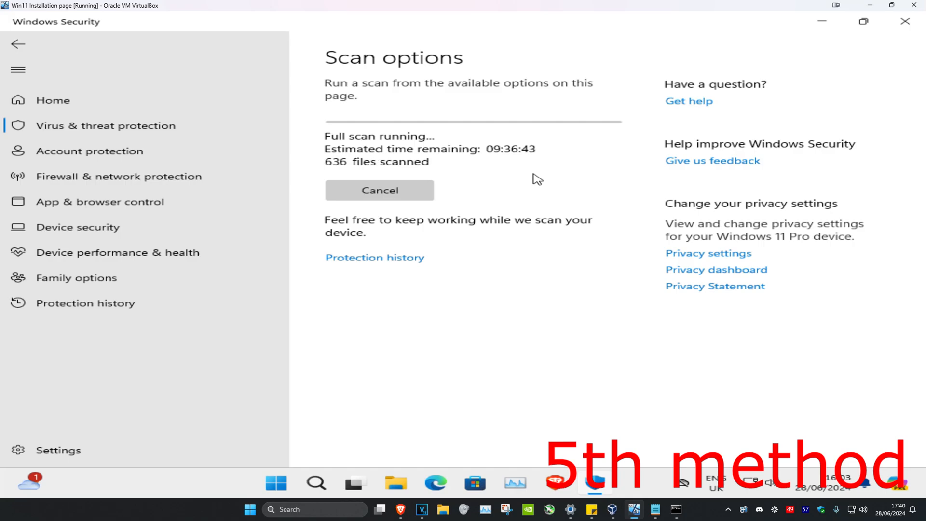